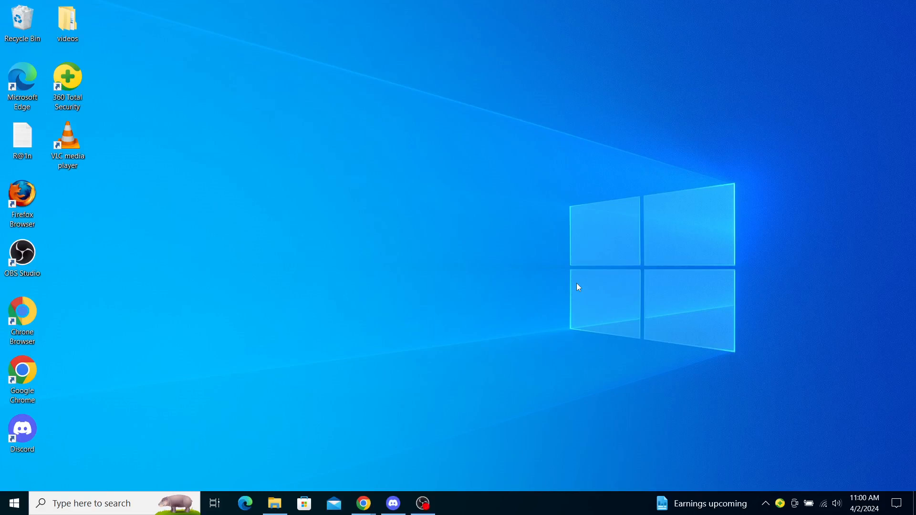
mouse_move(562, 294)
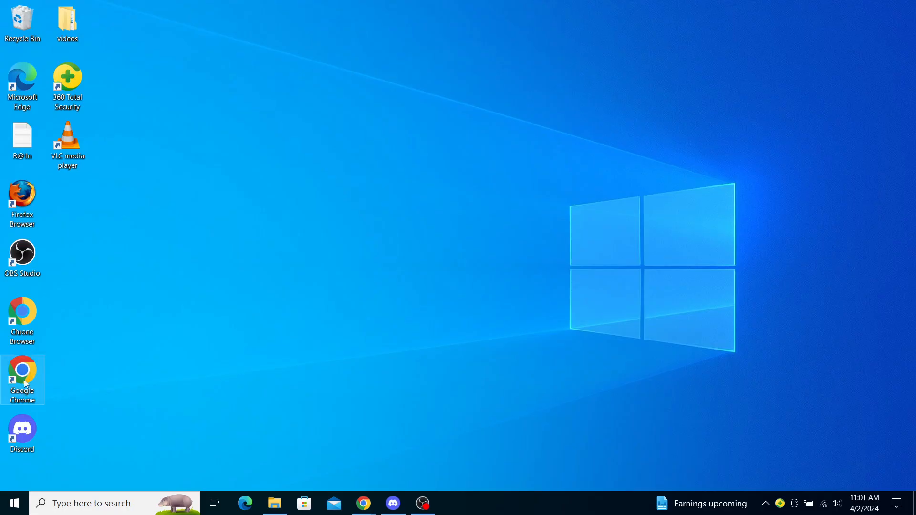
Step: Launch Google Chrome from the desktop shortcut and maximize its window
double_click(22, 375)
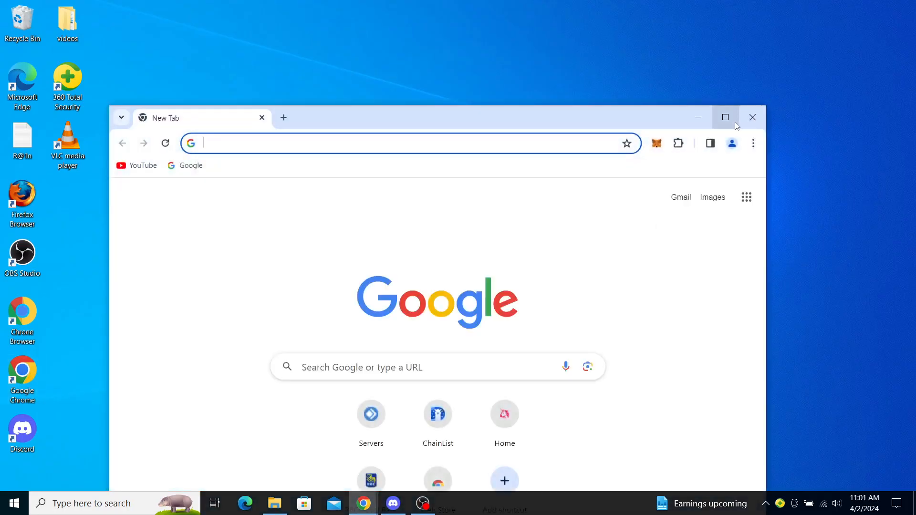
click(725, 117)
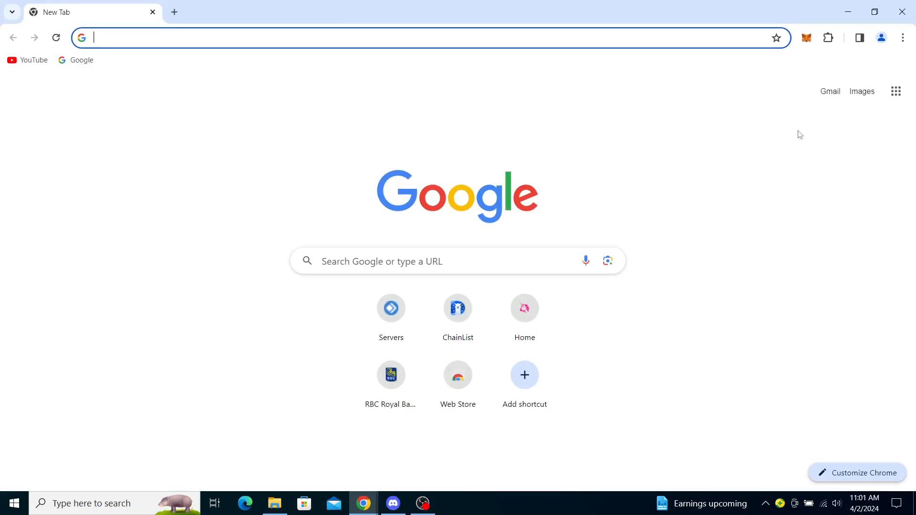
mouse_move(793, 84)
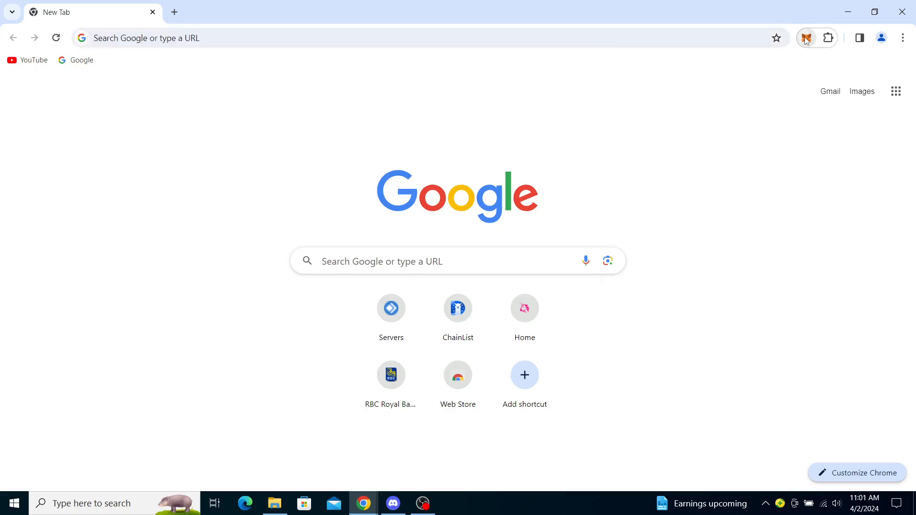
Step: Launch the MetaMask wallet and switch its network to BNB Chain
click(806, 37)
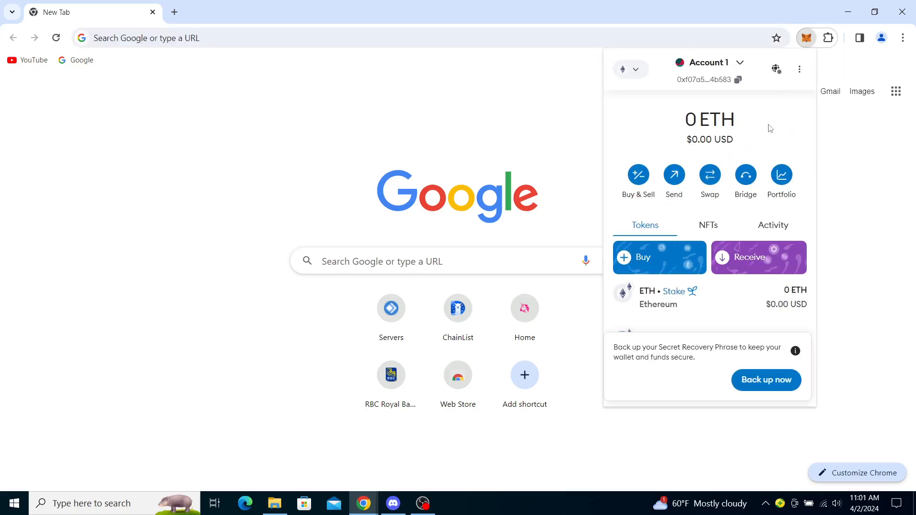
mouse_move(699, 104)
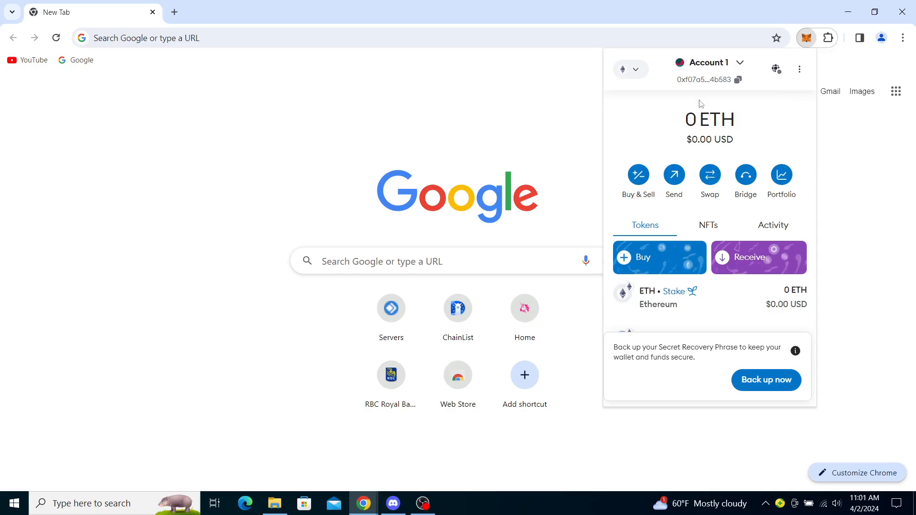
click(630, 70)
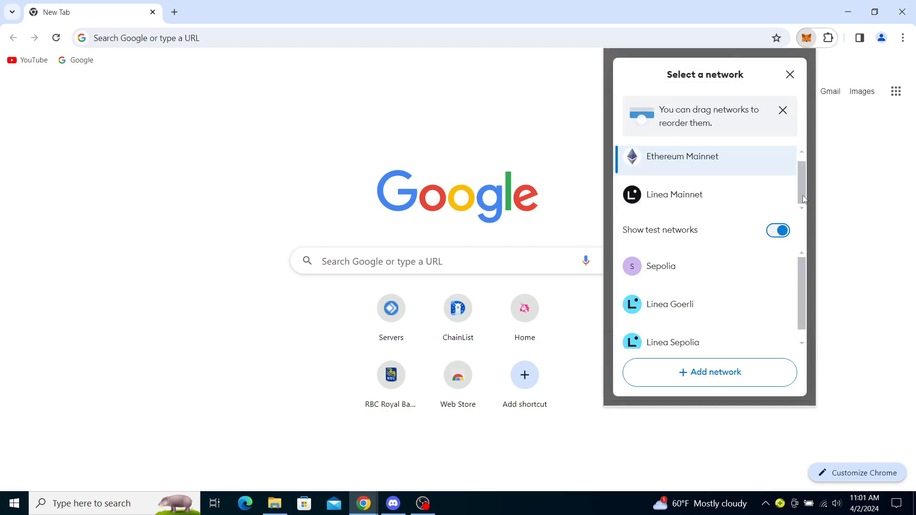
click(709, 372)
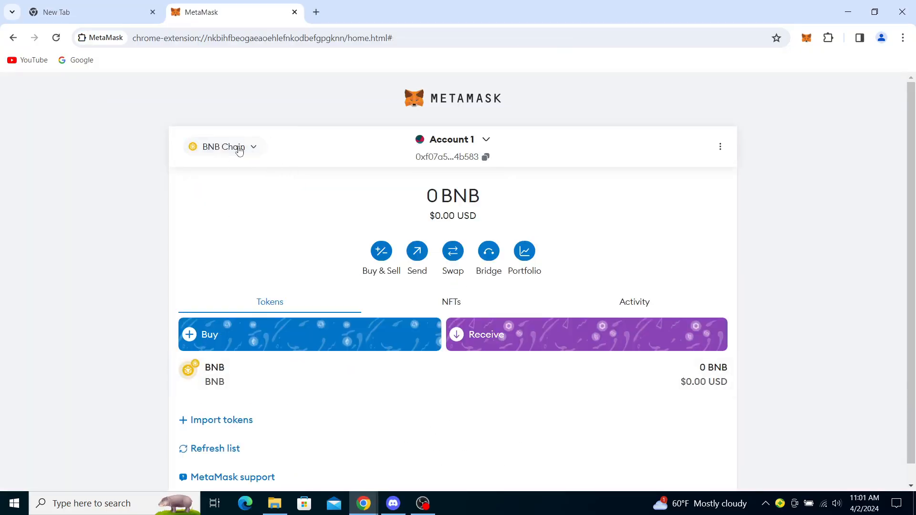
click(223, 147)
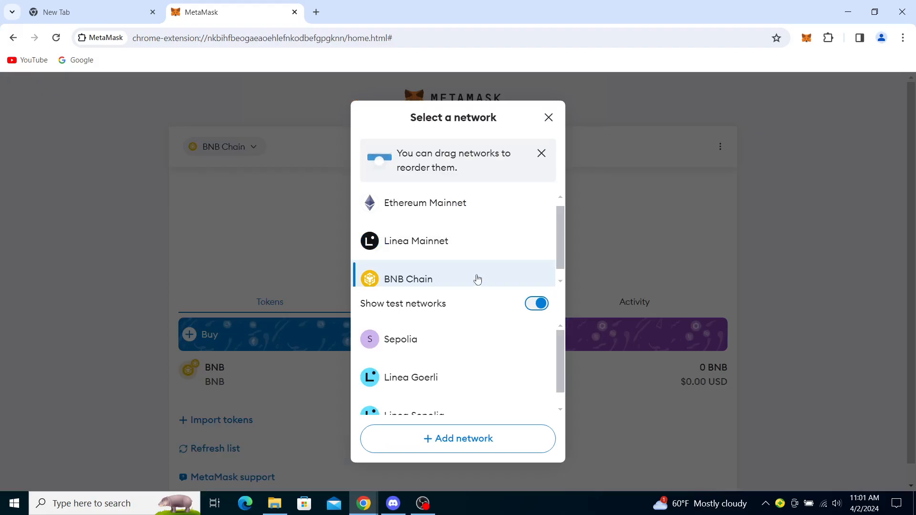
click(548, 117)
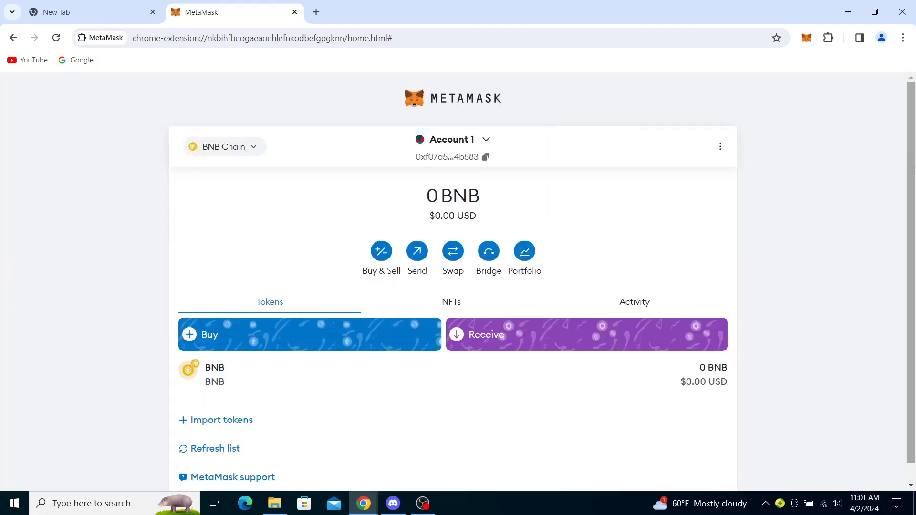
Step: Start importing a custom token, ready to enter its contract address
scroll(down, 3)
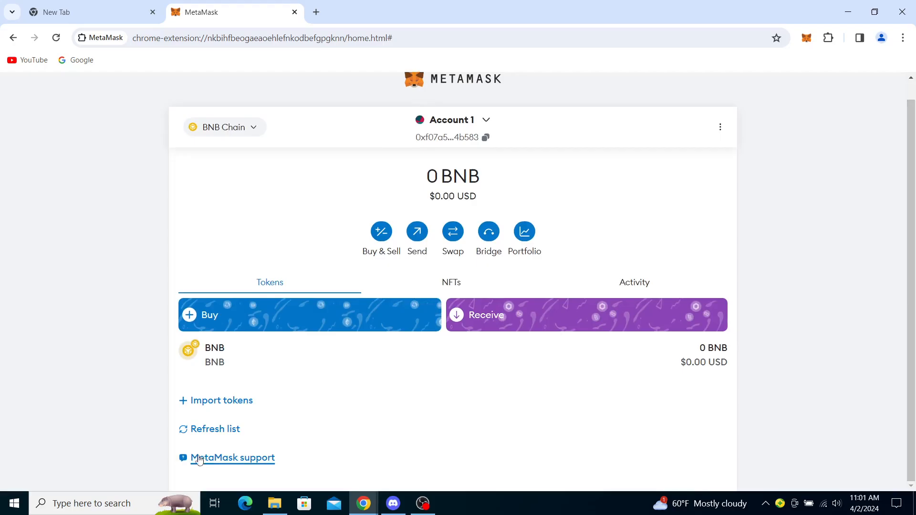
click(221, 400)
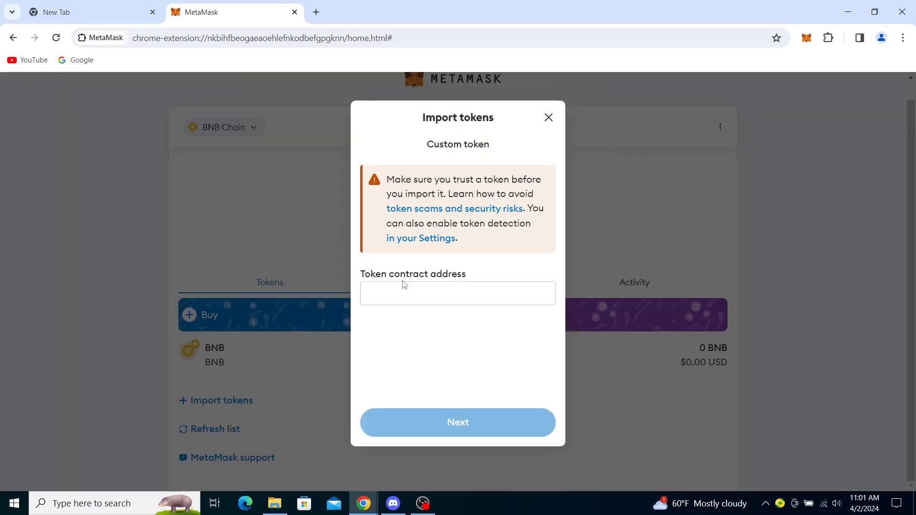
click(457, 293)
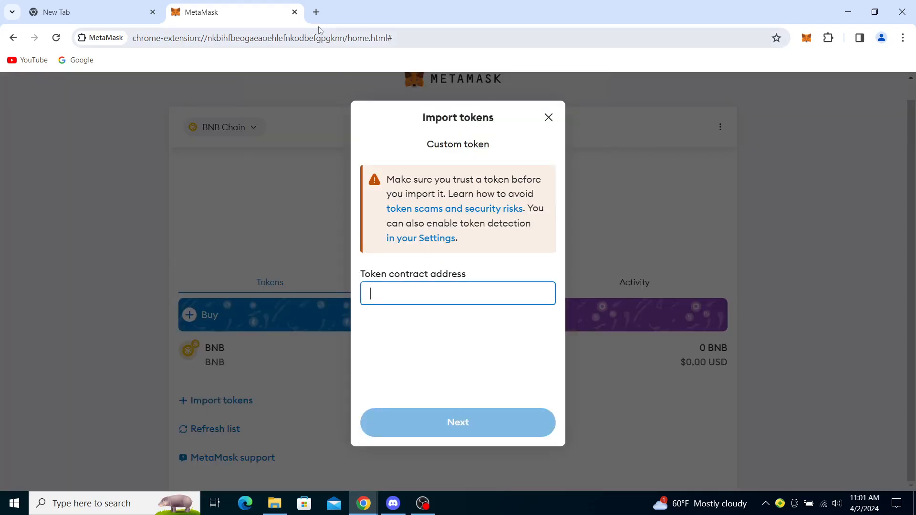
Step: Search Google in a new tab for 'xrp token address' to find the XRP contract address
click(316, 11)
text(xrp token)
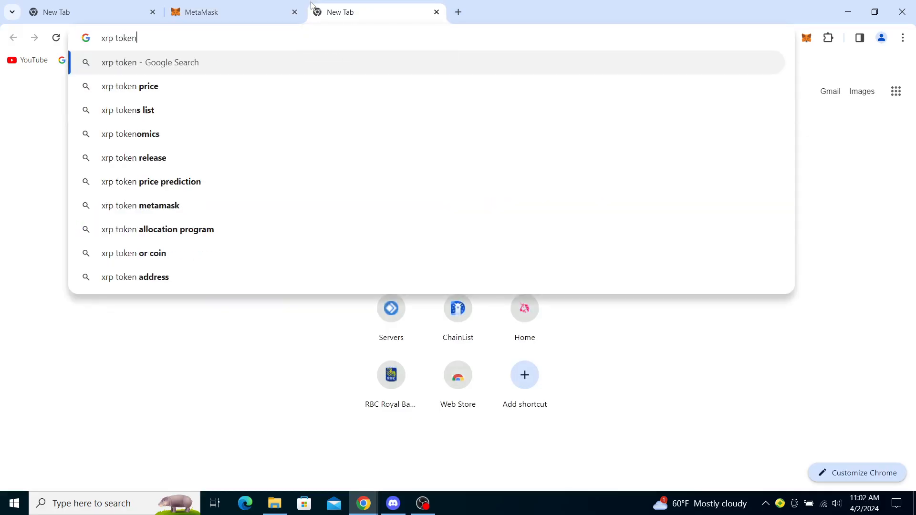
text(addrees)
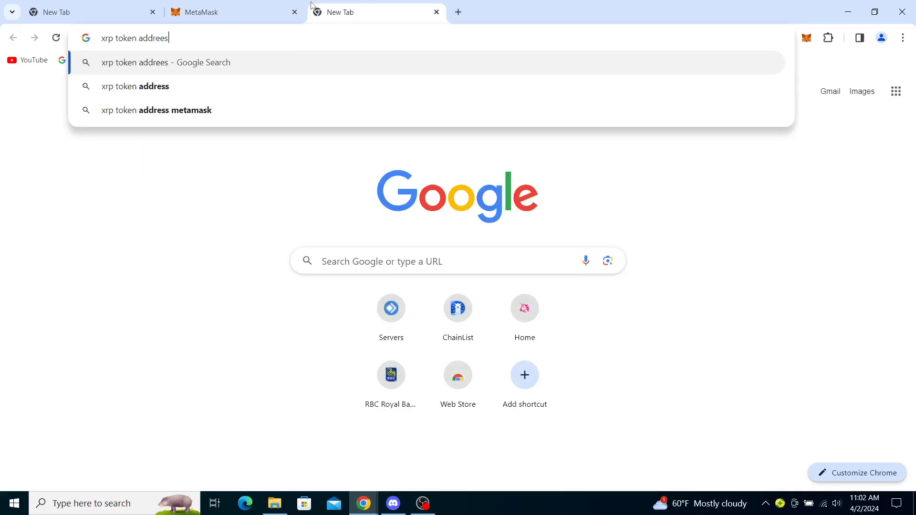
click(134, 86)
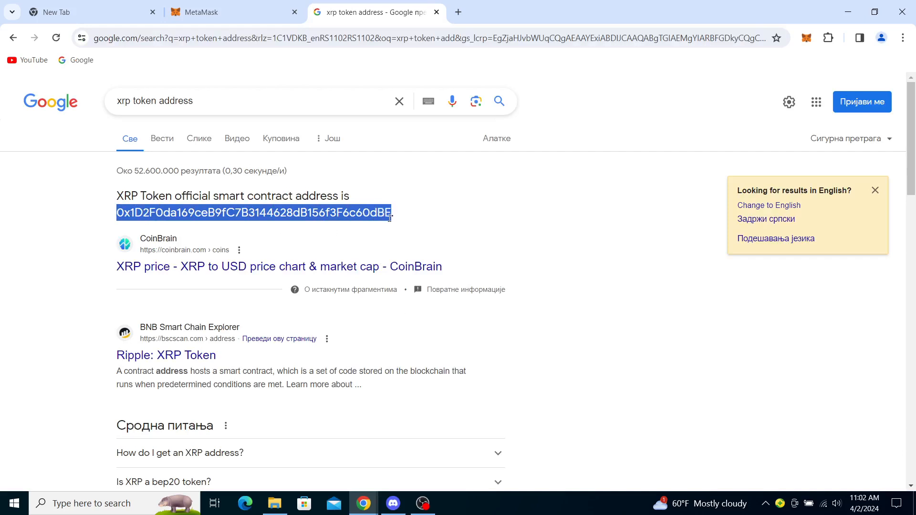
Step: Paste the XRP contract address into MetaMask and confirm importing the XRP token
click(201, 11)
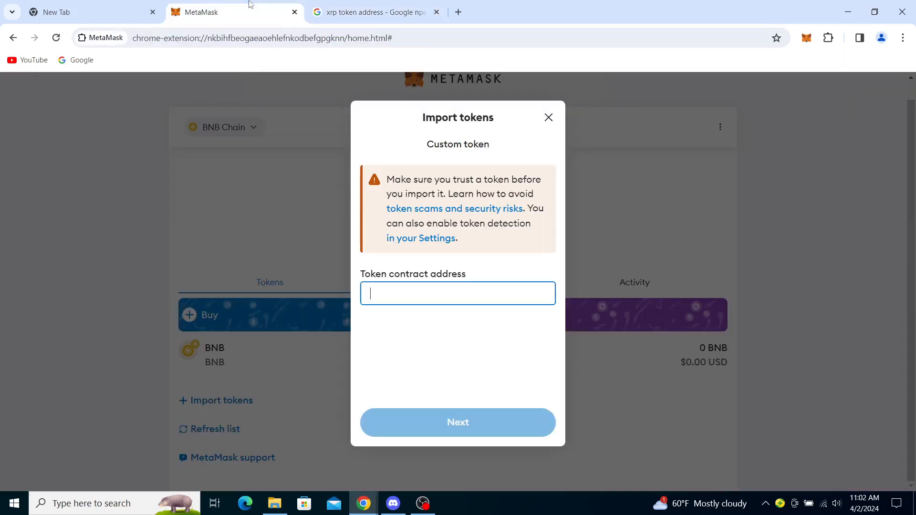
text(169ceB9fC7B3144628dB156f3F6c60d)
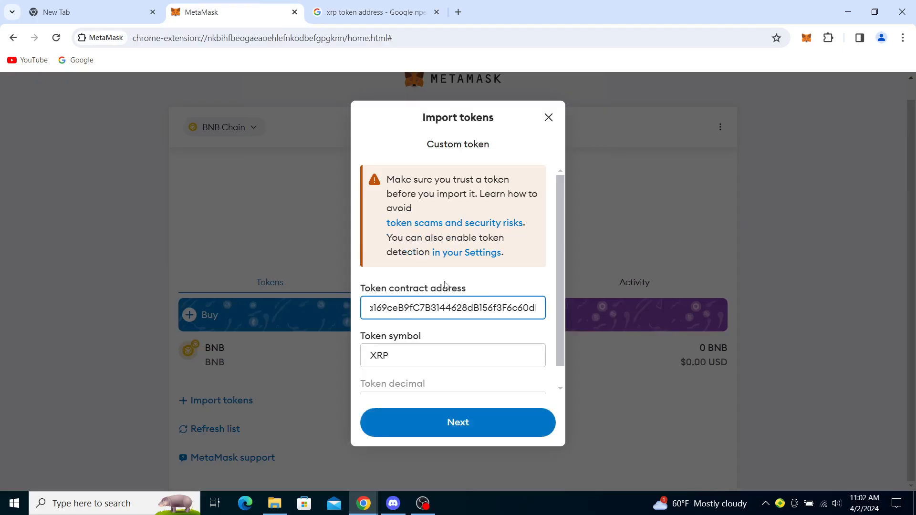
scroll(down, 3)
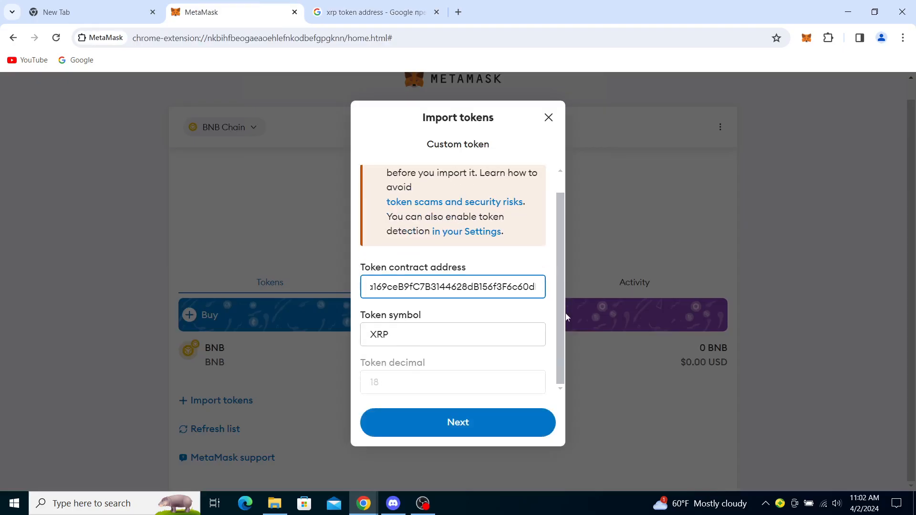
mouse_move(389, 392)
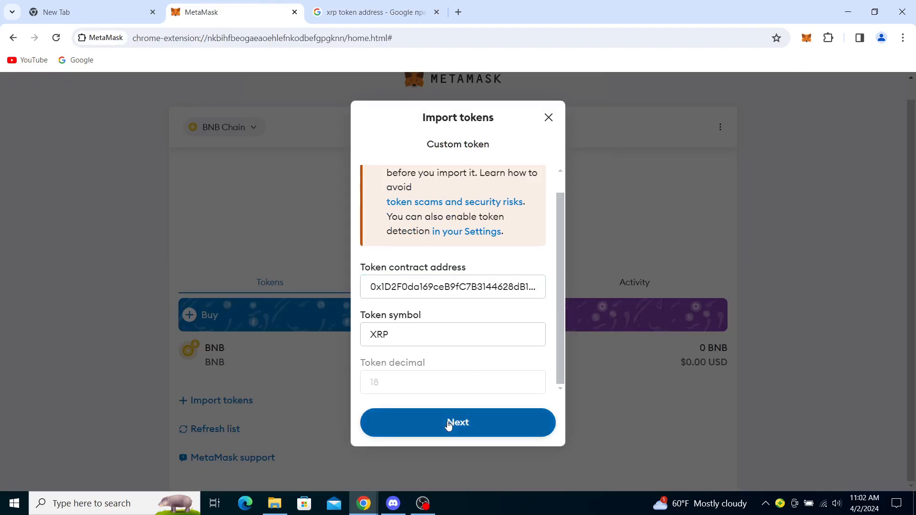
click(457, 423)
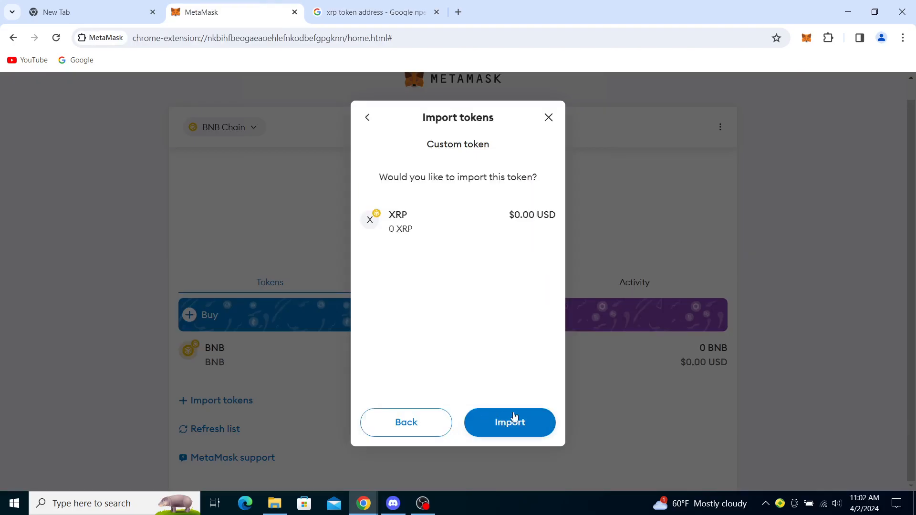
click(509, 423)
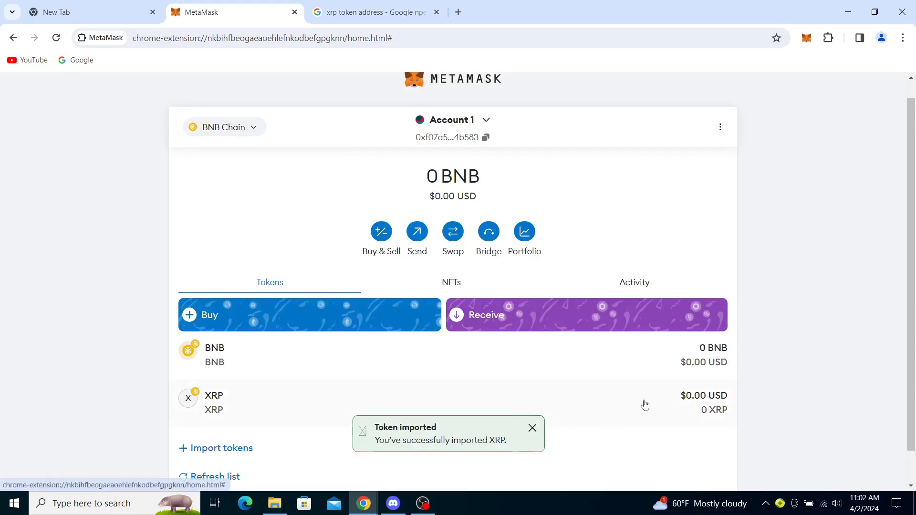
mouse_move(533, 436)
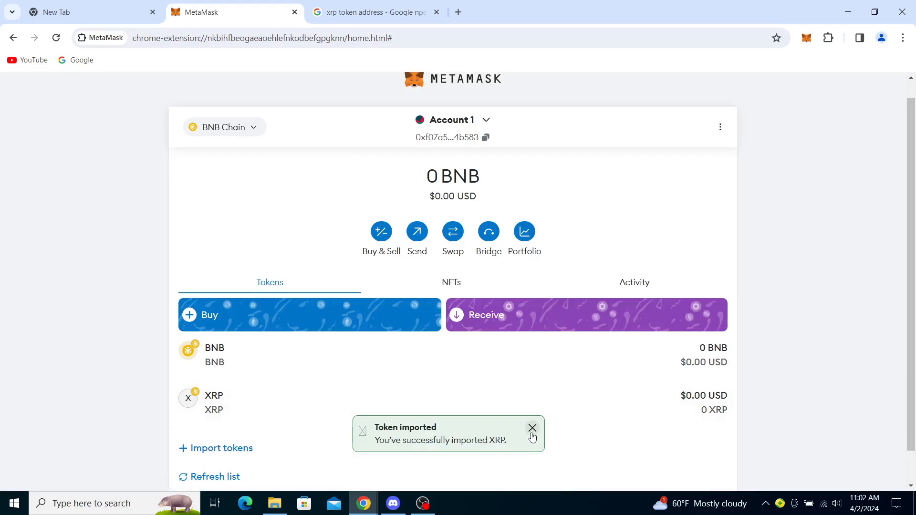
Step: Dismiss the 'Token imported' notice, leaving BNB and XRP listed at zero
click(532, 428)
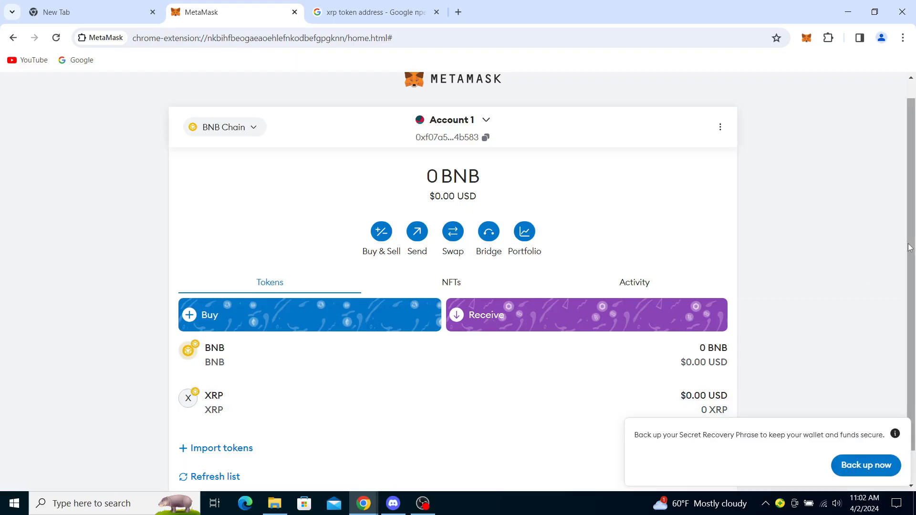
scroll(down, 3)
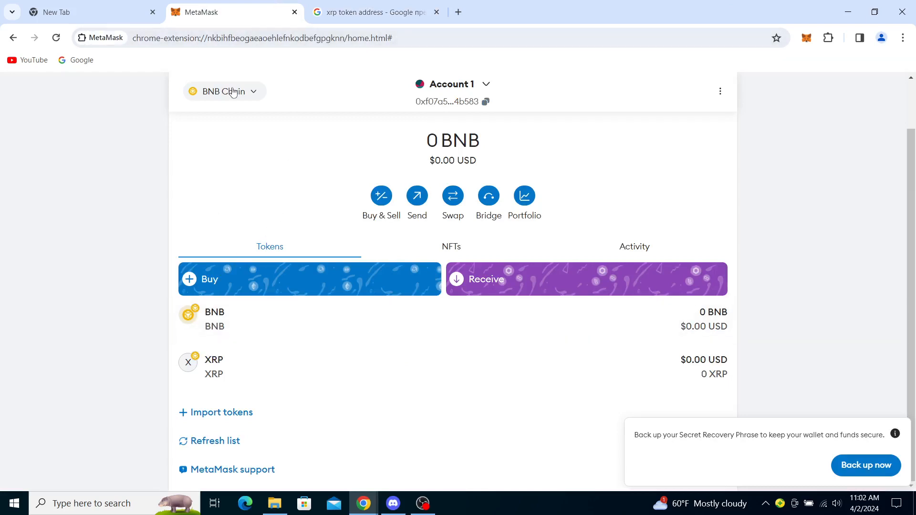
click(223, 92)
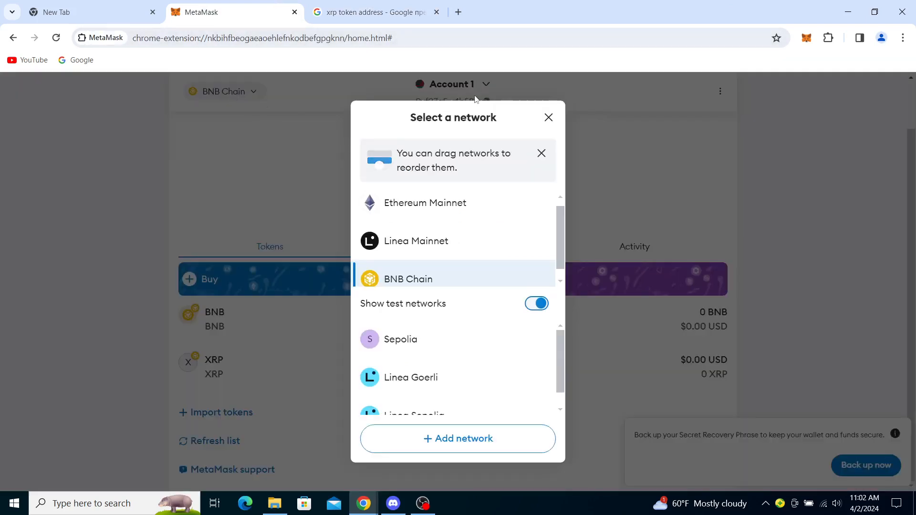
click(548, 117)
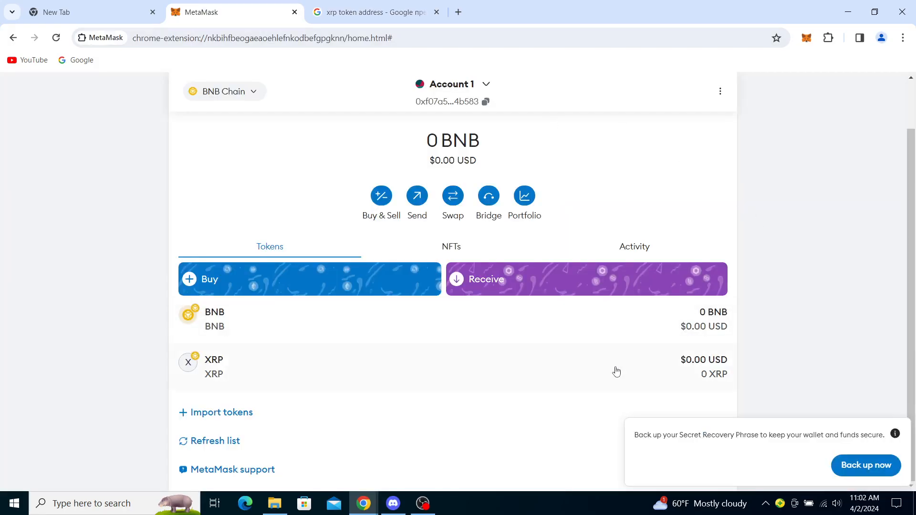
mouse_move(836, 324)
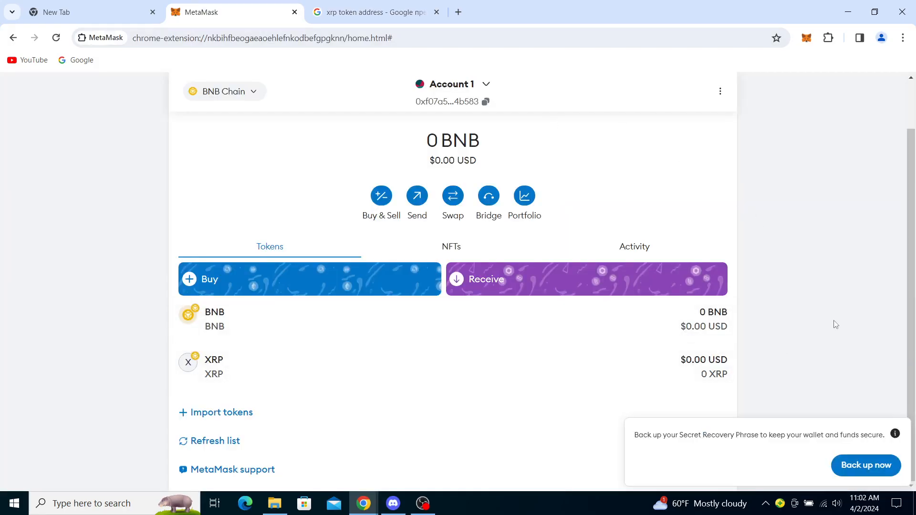